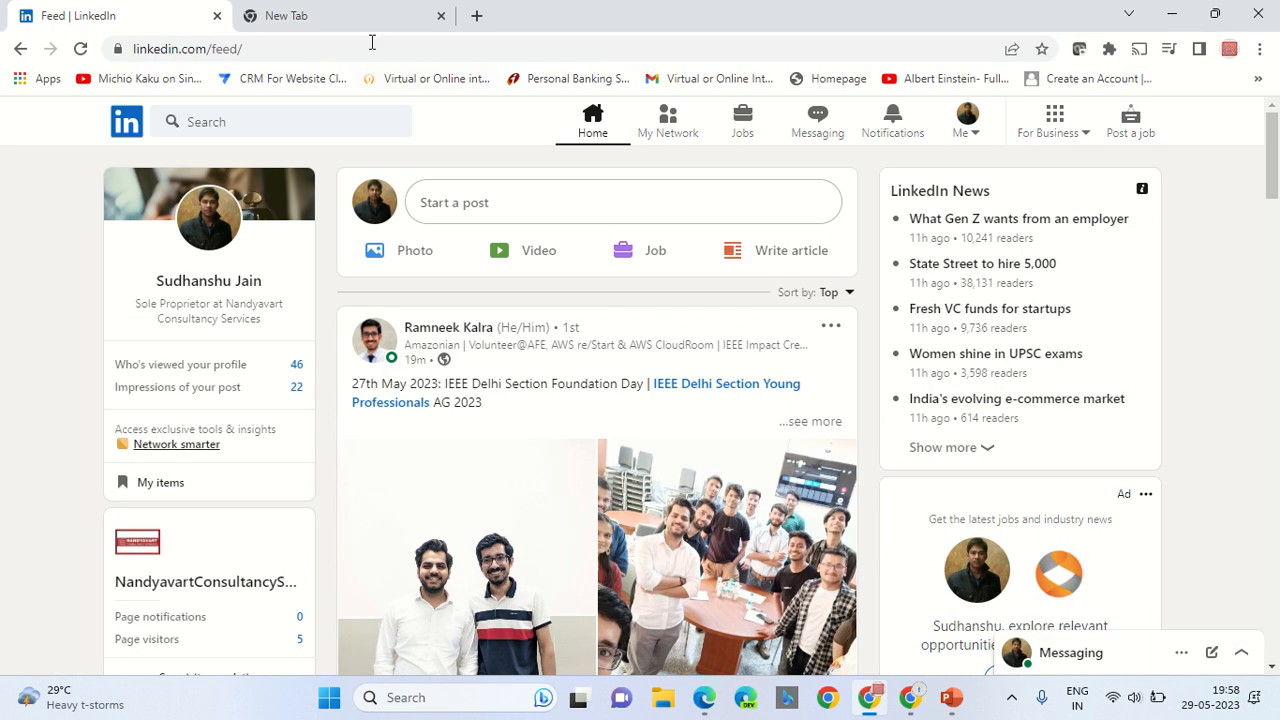
text(https://www.google.com/finance)
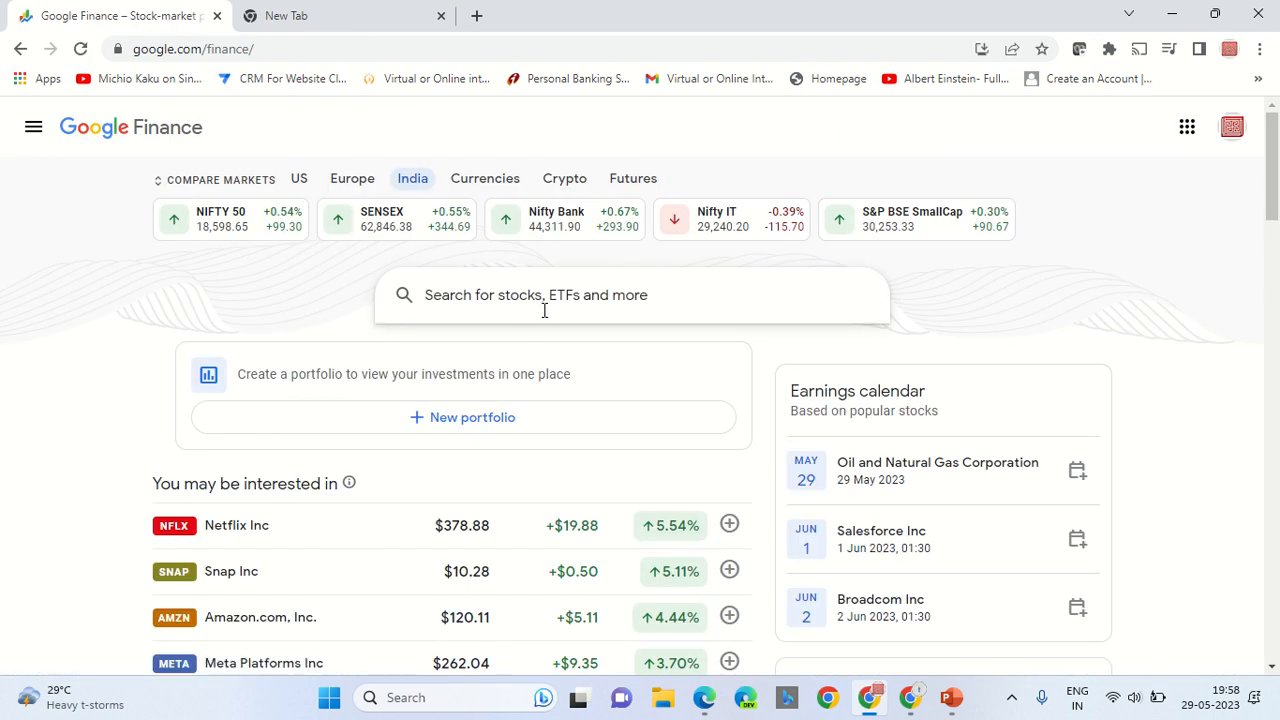
Step: Search 'Google' and load the Alphabet Inc Class A (GOOGL:NASDAQ) quote page
click(544, 296)
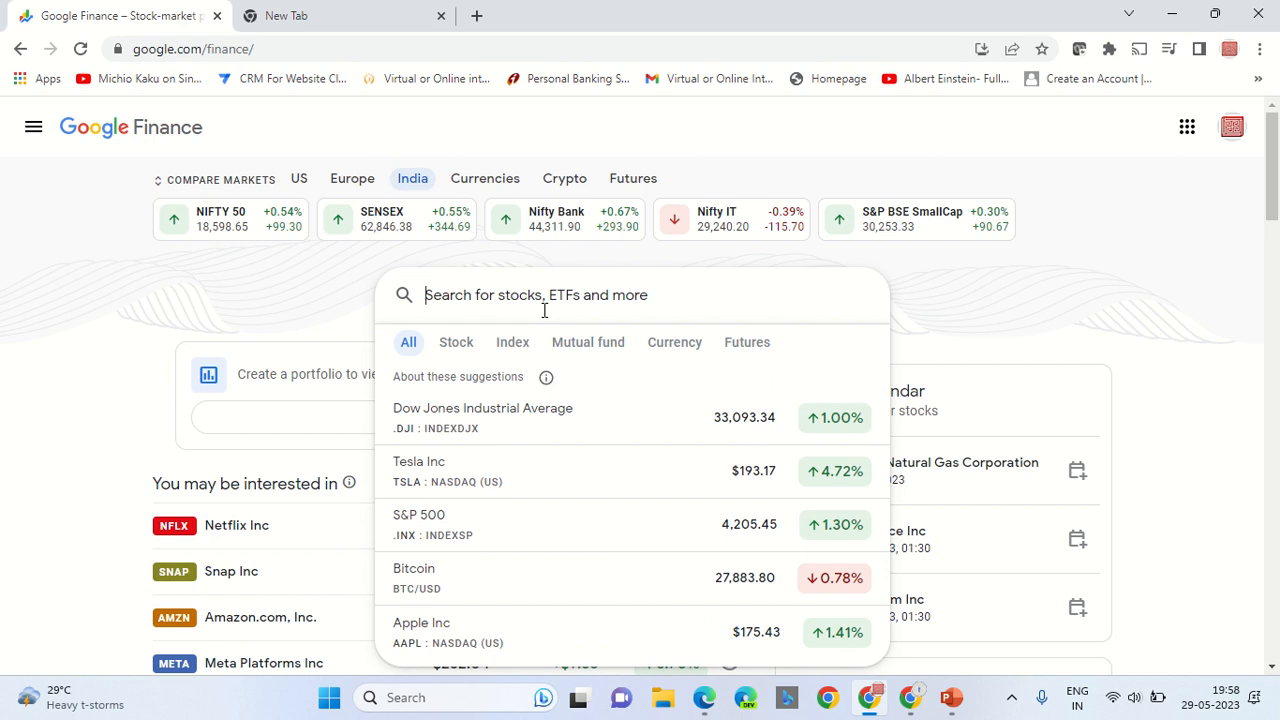
text(Google)
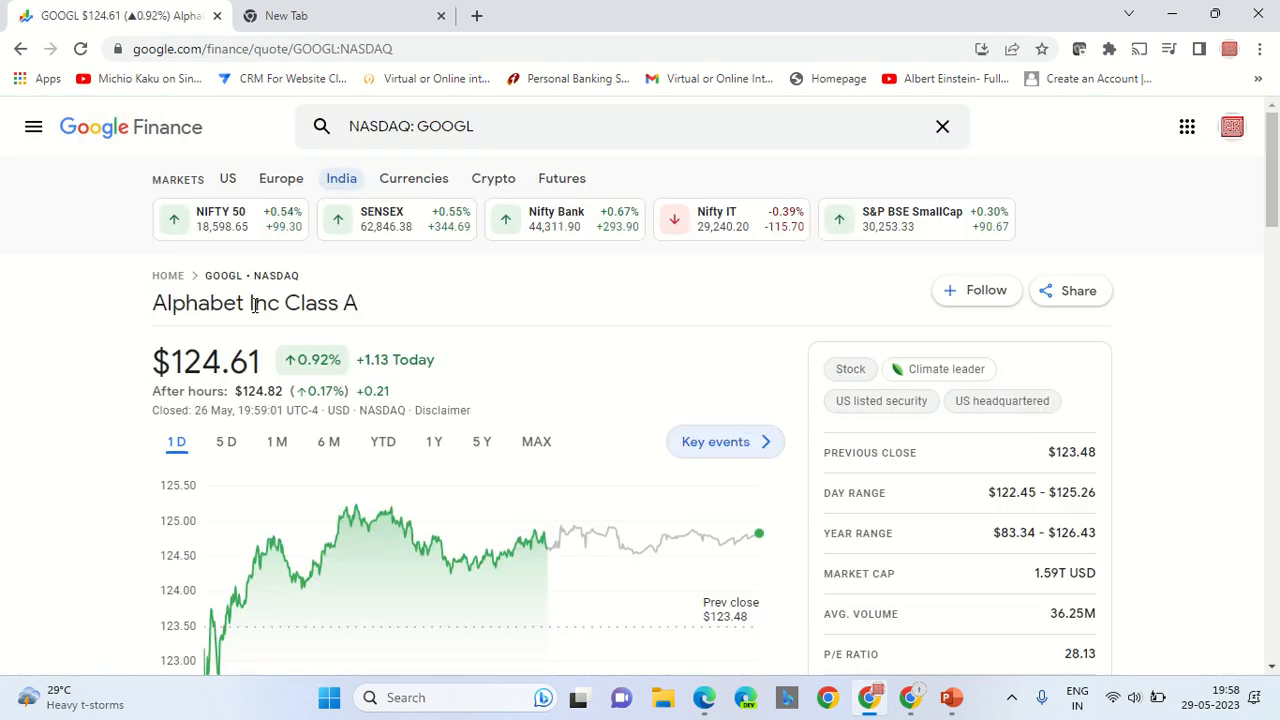
double_click(224, 302)
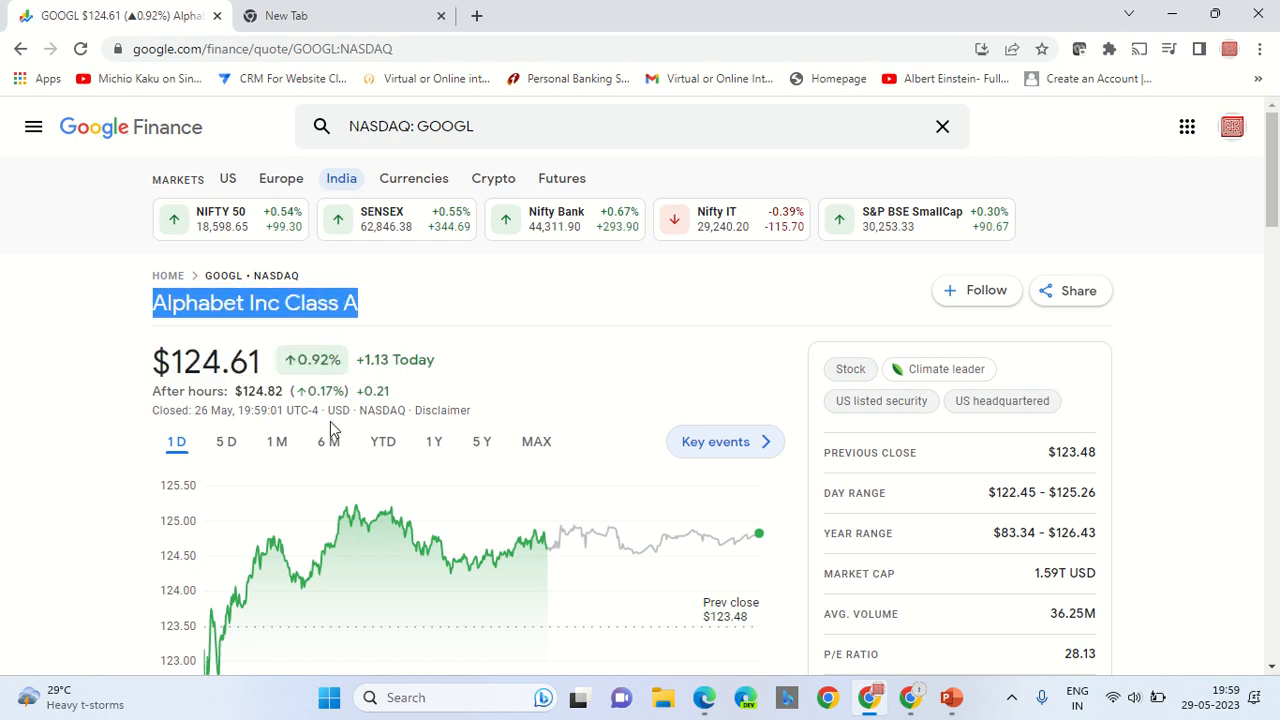
double_click(380, 410)
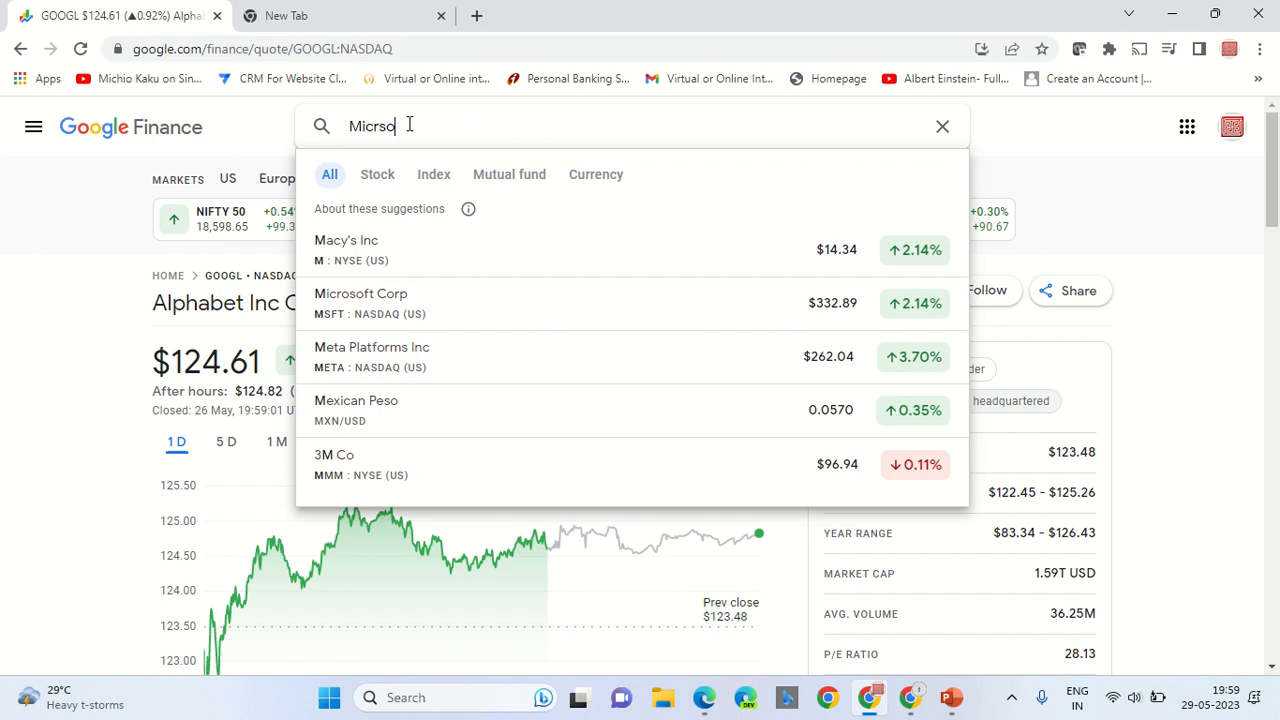
Step: Load the Microsoft Corp (MSFT:NASDAQ) quote page from the search suggestions
click(360, 292)
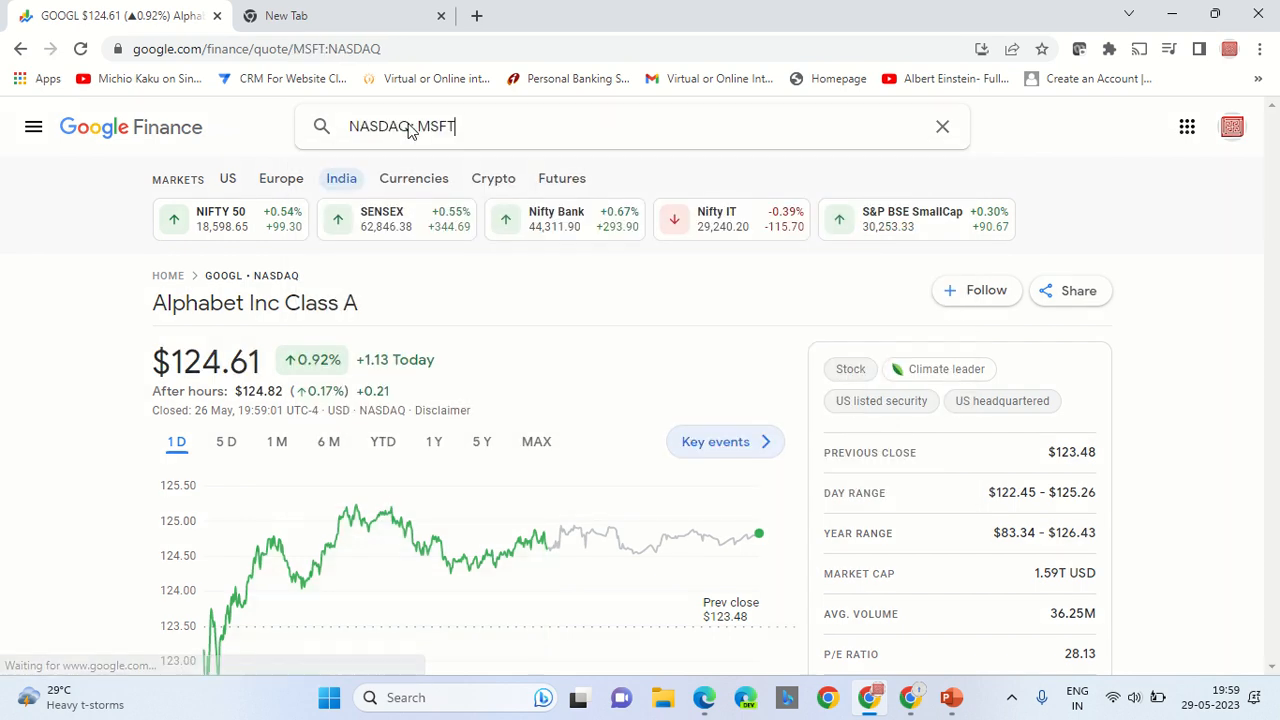
key(Return)
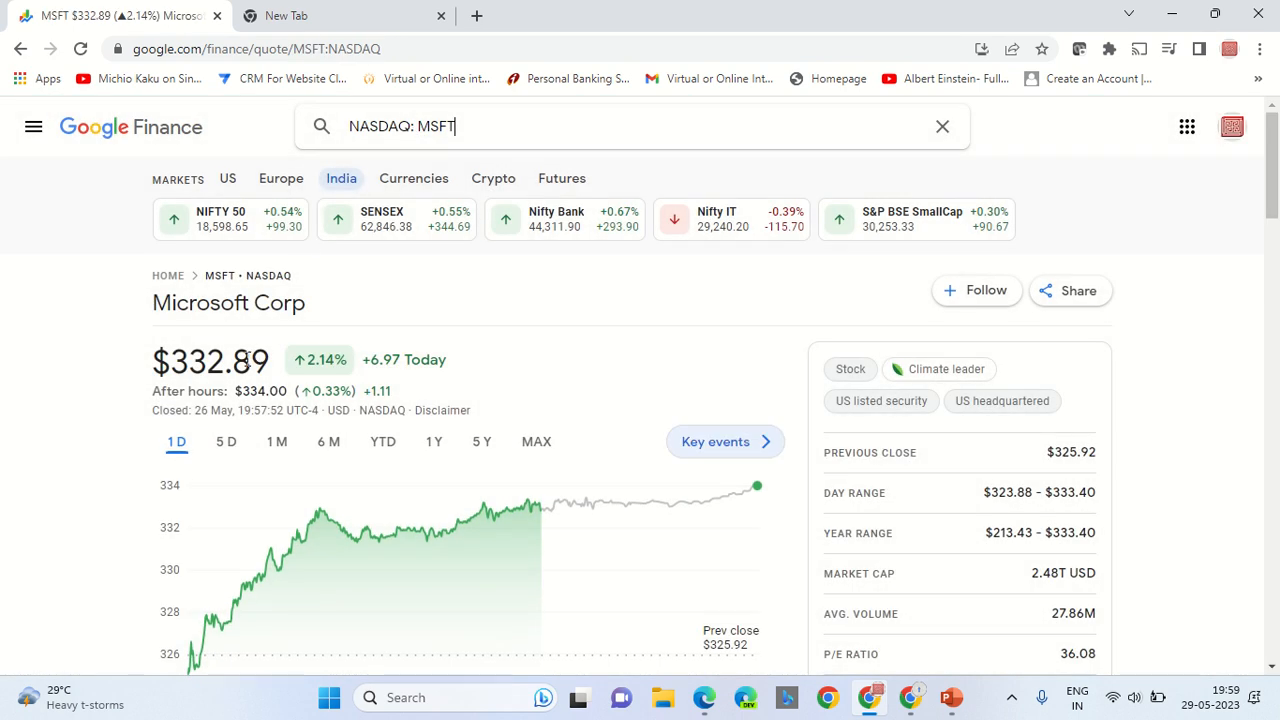